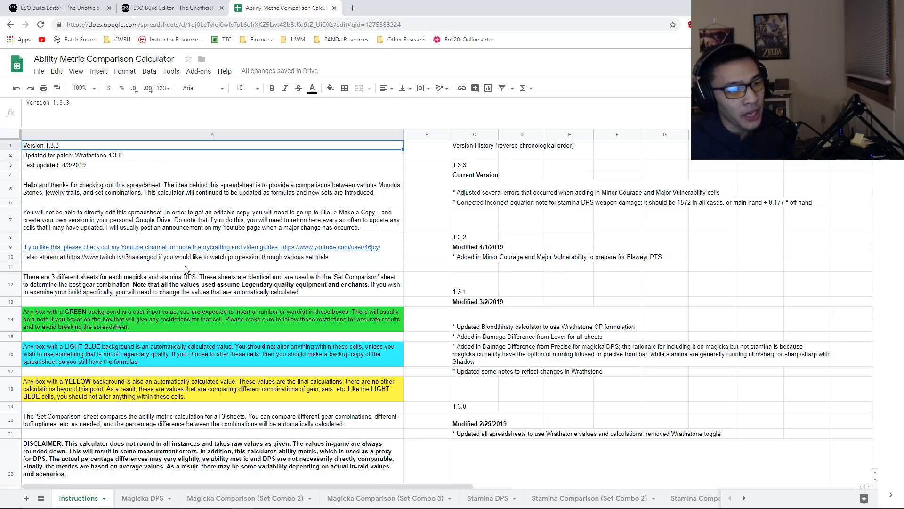
mouse_move(158, 202)
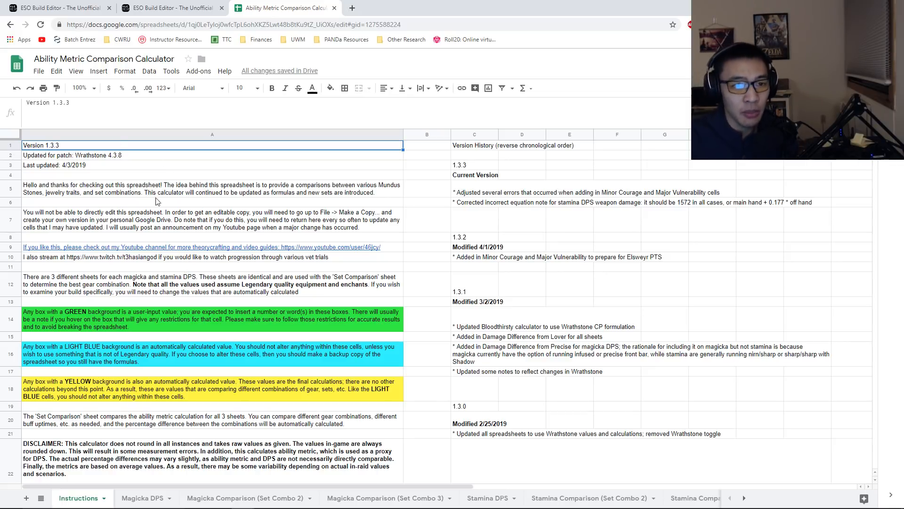
mouse_move(66, 9)
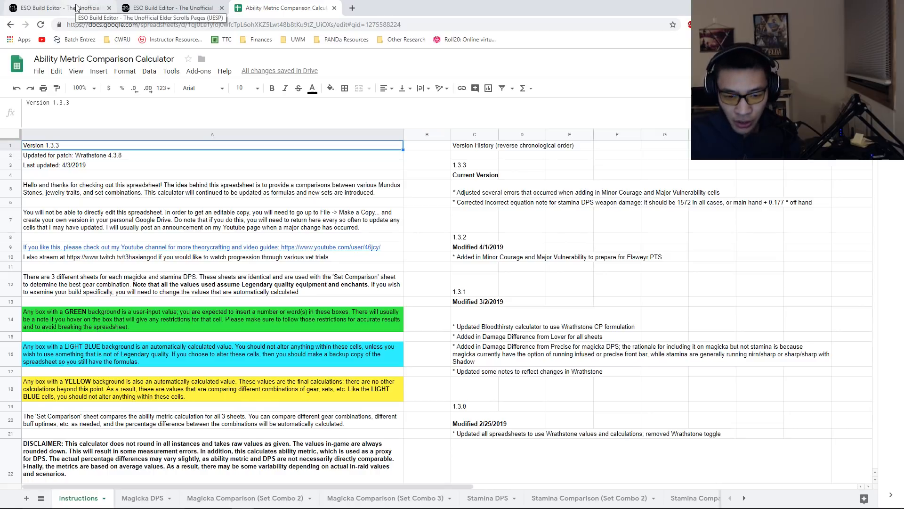
Step: Show the magicka nightblade (MagNB) build in the ESO Build Editor tab
left_click(47, 8)
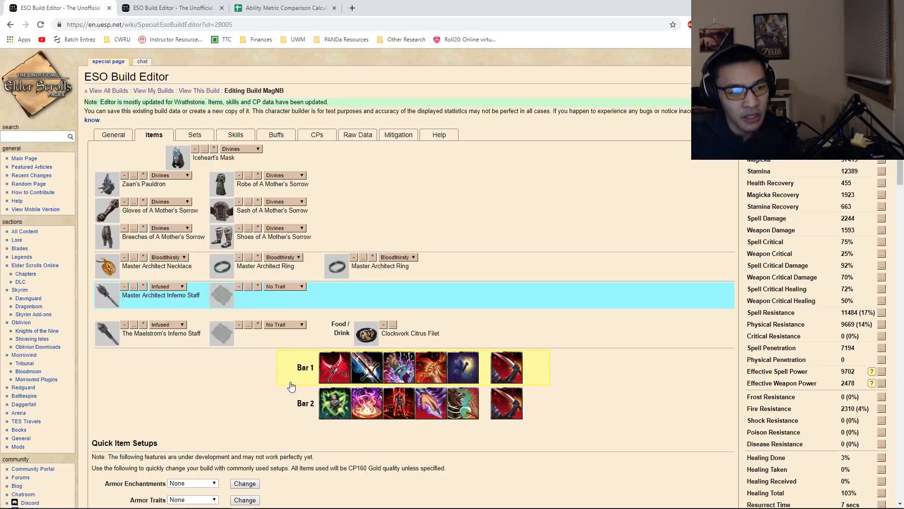
left_click(47, 7)
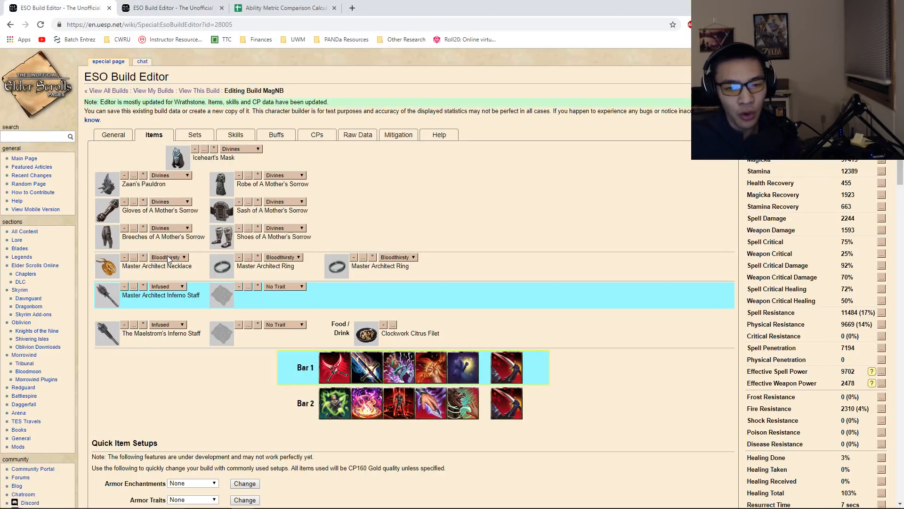
mouse_move(195, 252)
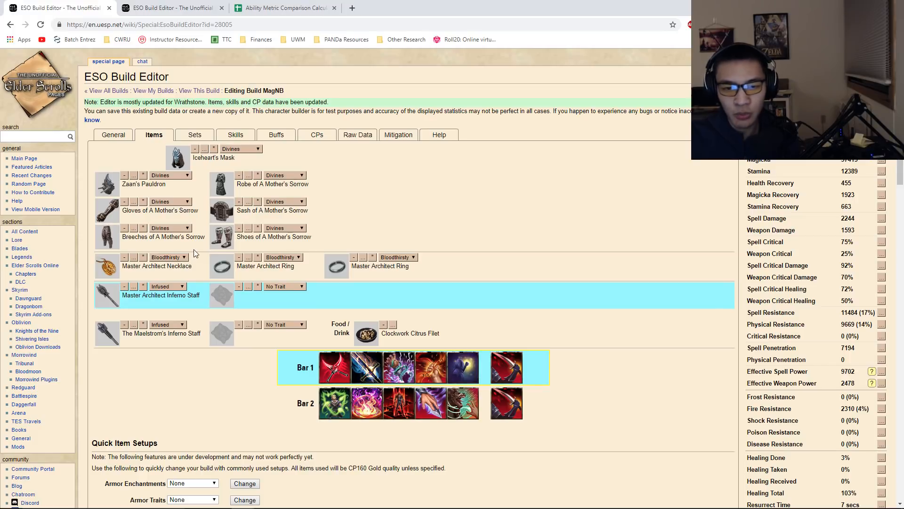
mouse_move(222, 238)
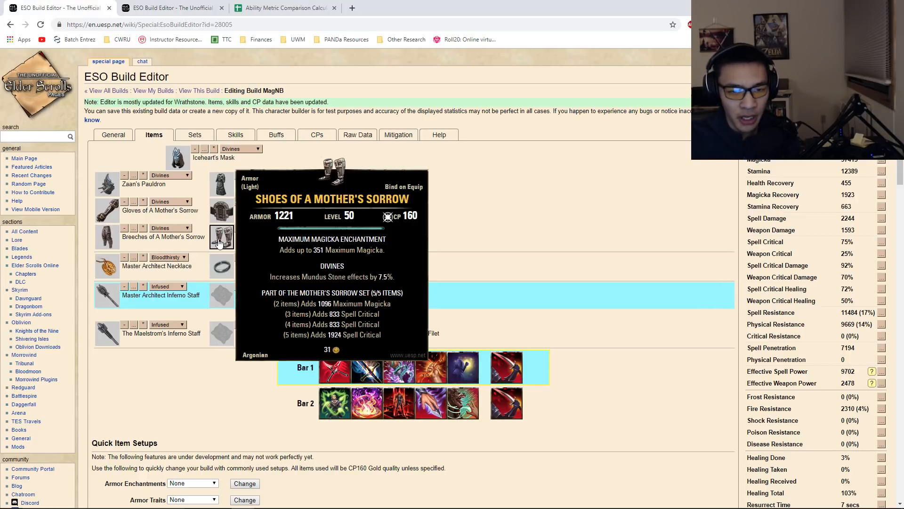
mouse_move(107, 185)
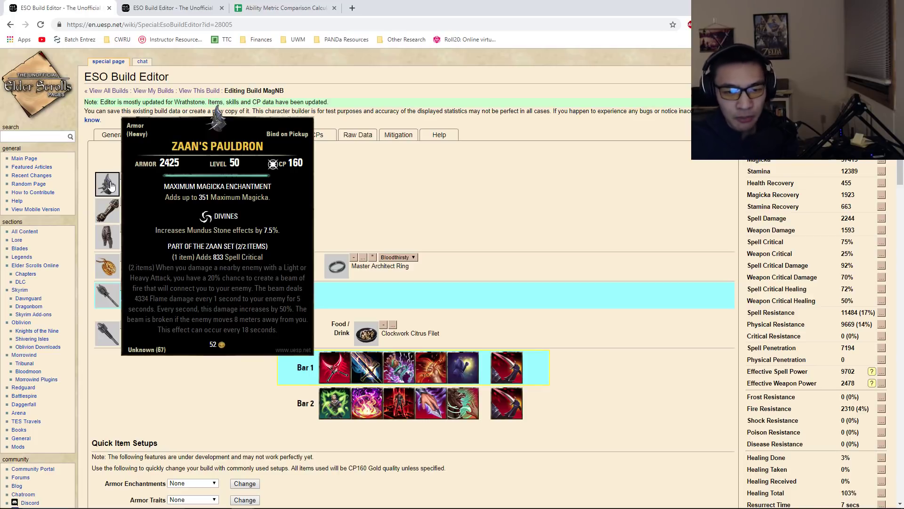
mouse_move(178, 157)
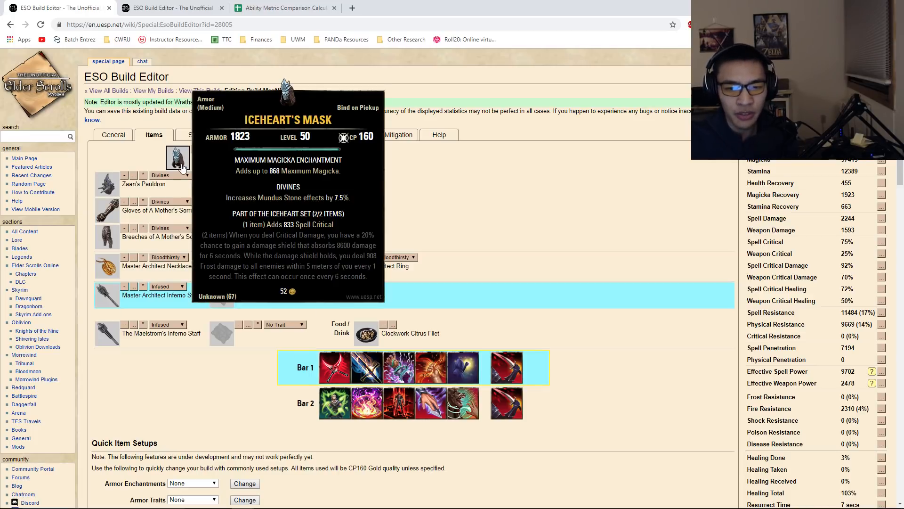
mouse_move(179, 260)
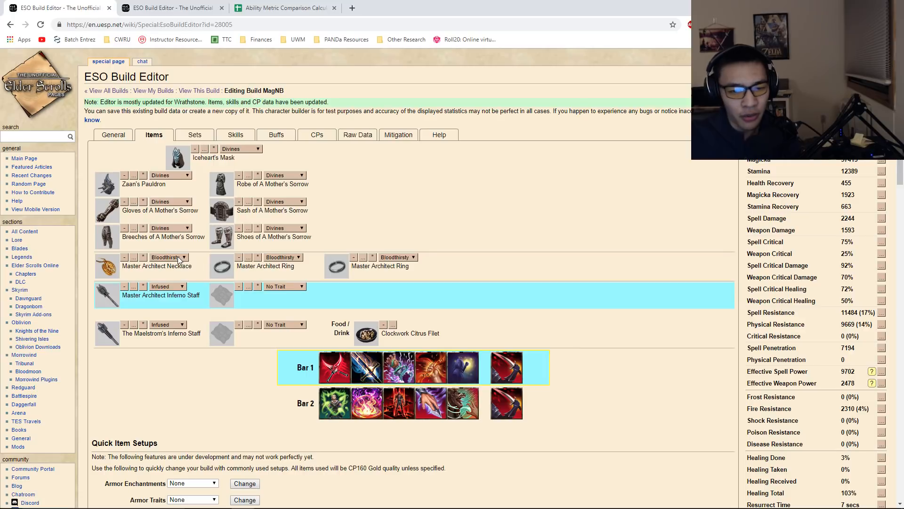
mouse_move(107, 266)
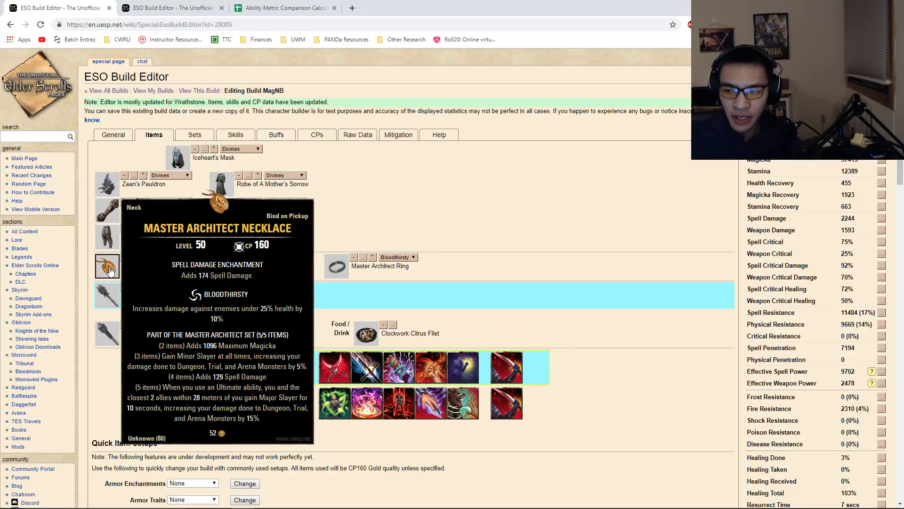
mouse_move(810, 246)
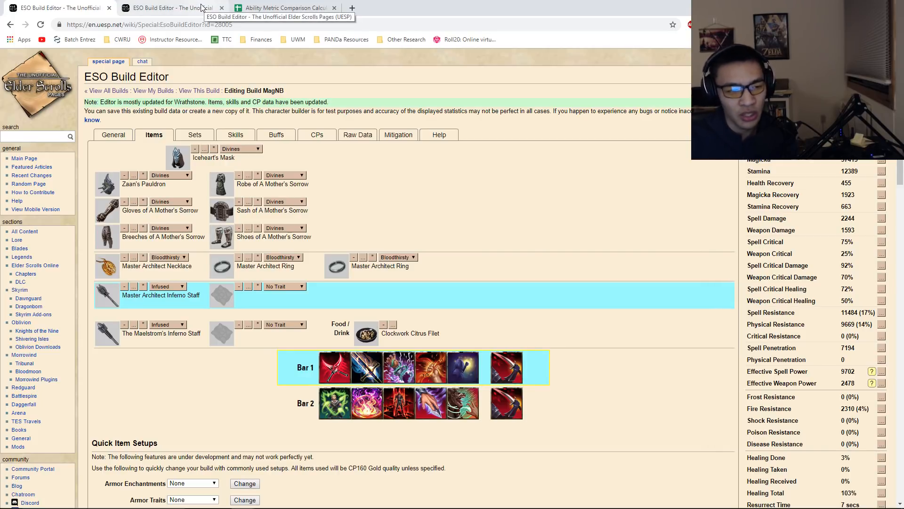
Step: Check the Stam NB build's Relequen's and Yokeda gear, then go back to the calculator spreadsheet
left_click(183, 8)
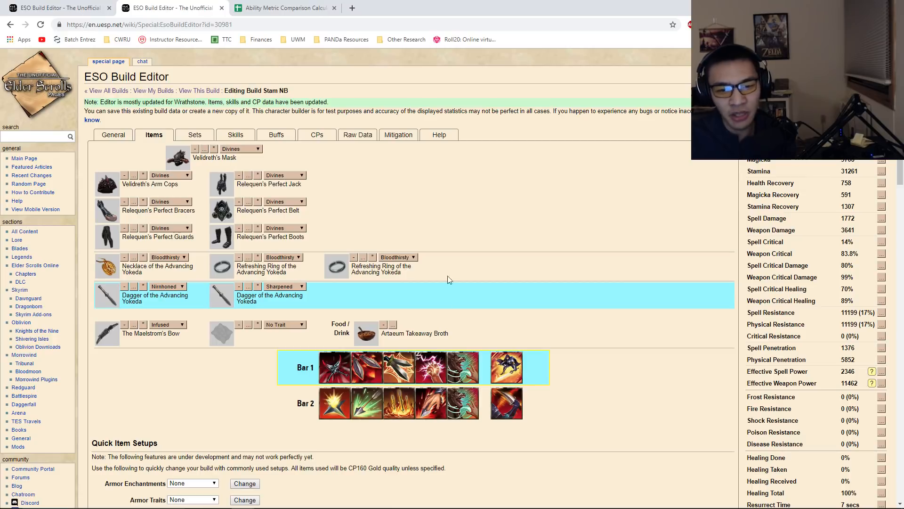
mouse_move(191, 347)
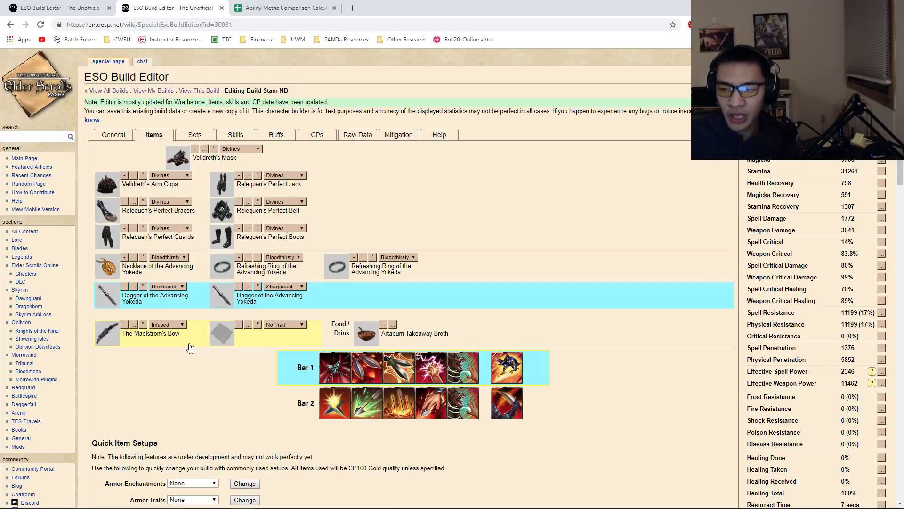
left_click(305, 403)
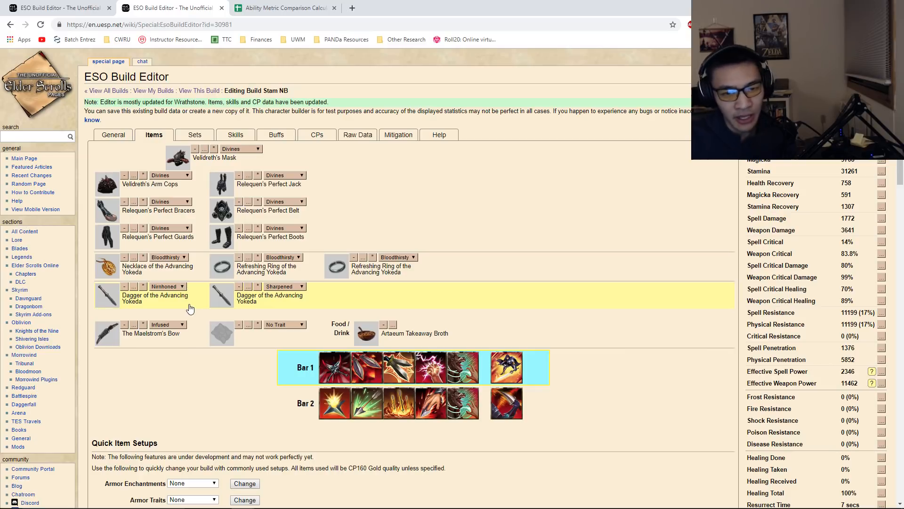
mouse_move(222, 237)
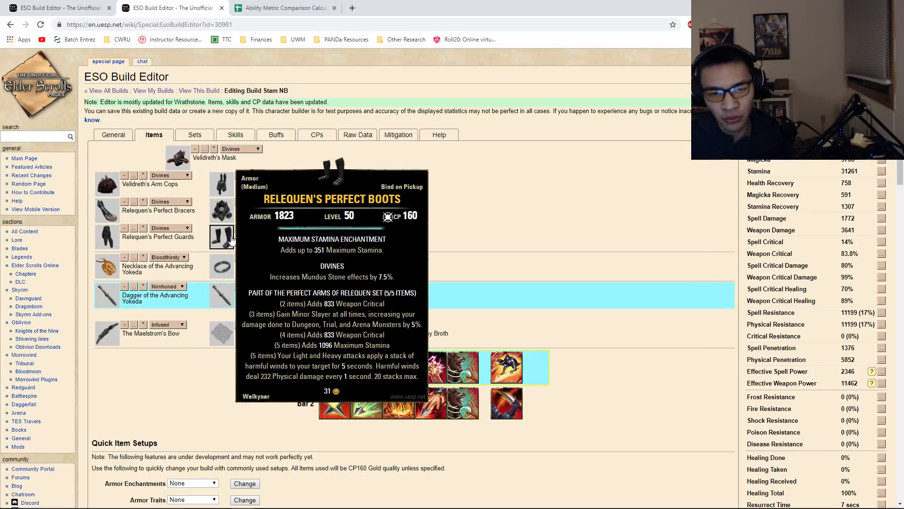
mouse_move(222, 267)
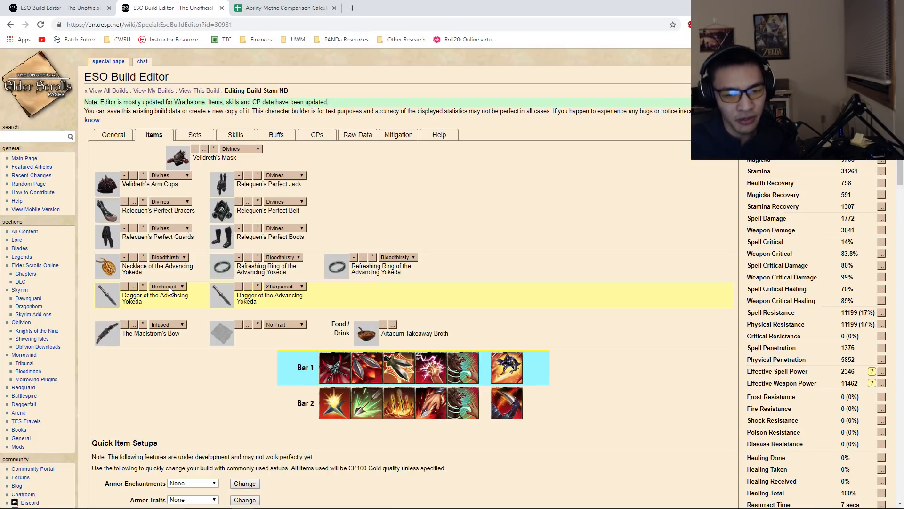
left_click(287, 8)
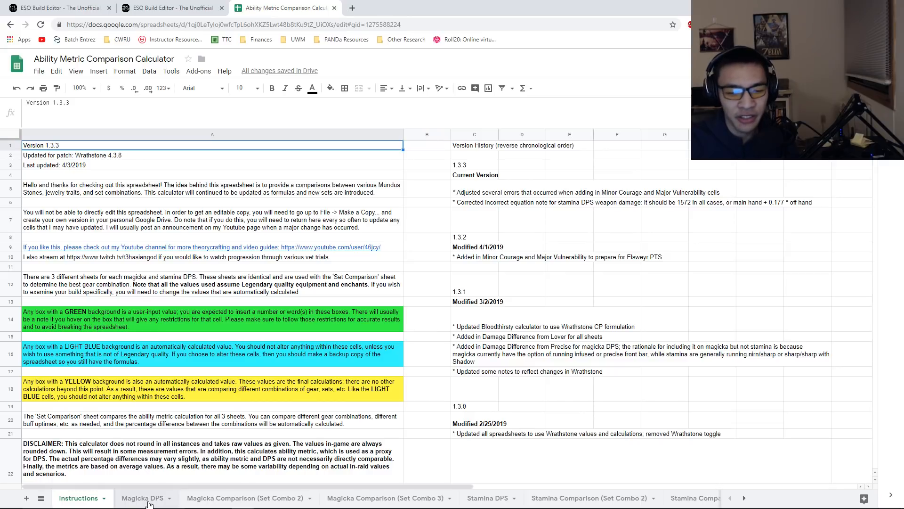
Step: On Magicka DPS, check the Clockwork food input and keep Dunmer as the race
left_click(141, 498)
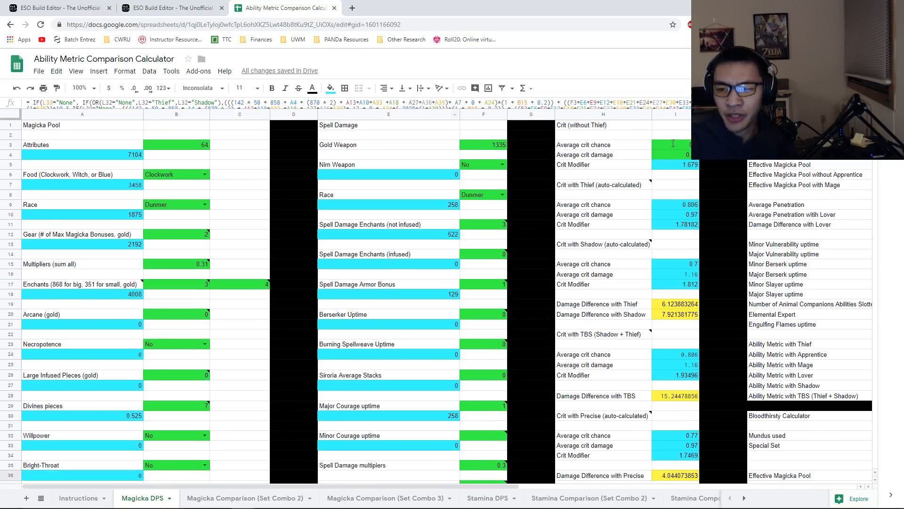
left_click(674, 145)
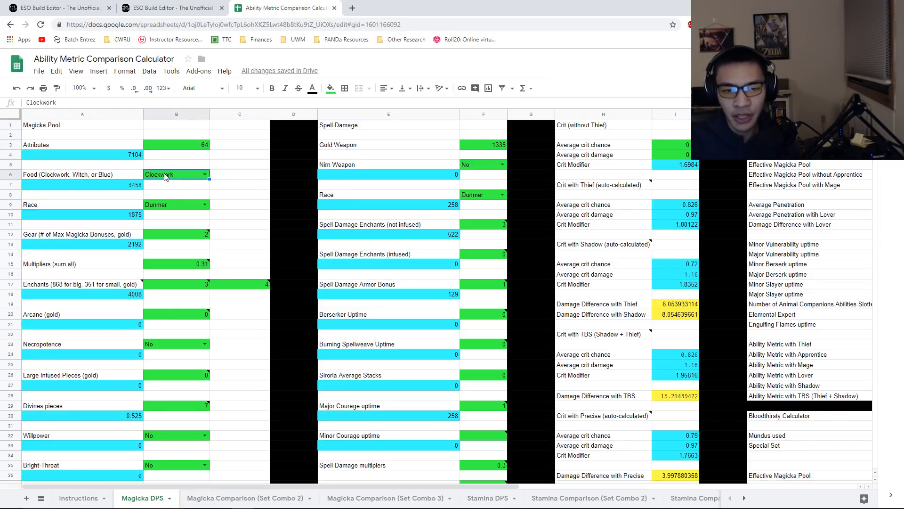
left_click(203, 205)
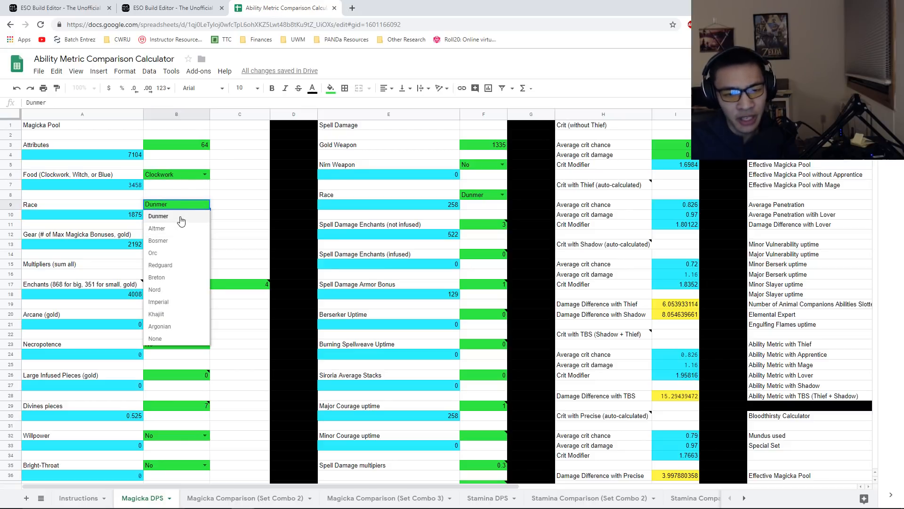
left_click(158, 216)
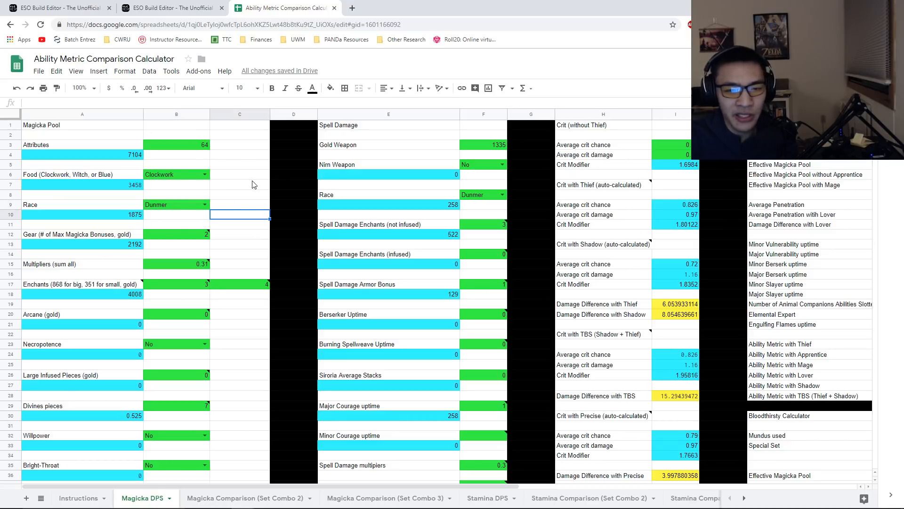
mouse_move(192, 229)
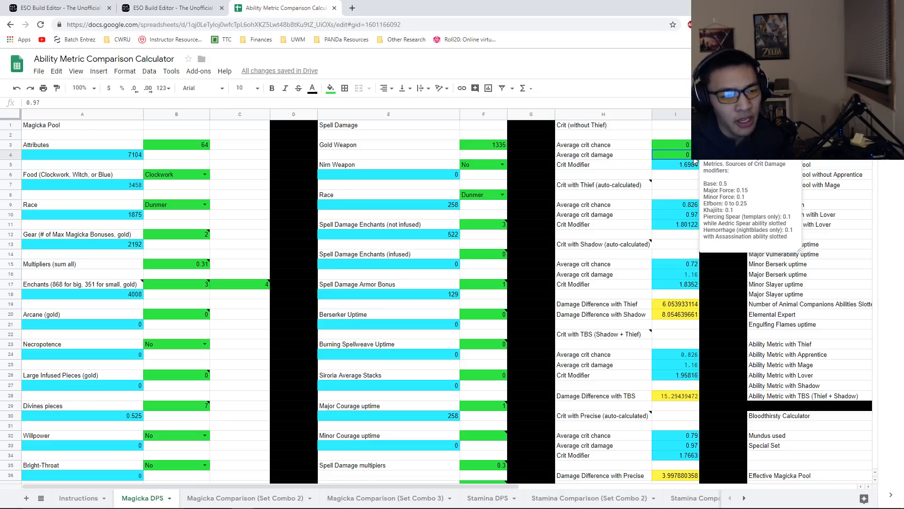
Step: Inspect the average crit damage input, then bring up the Magicka Comparison (Set Combo 2) sheet
scroll("right", 3)
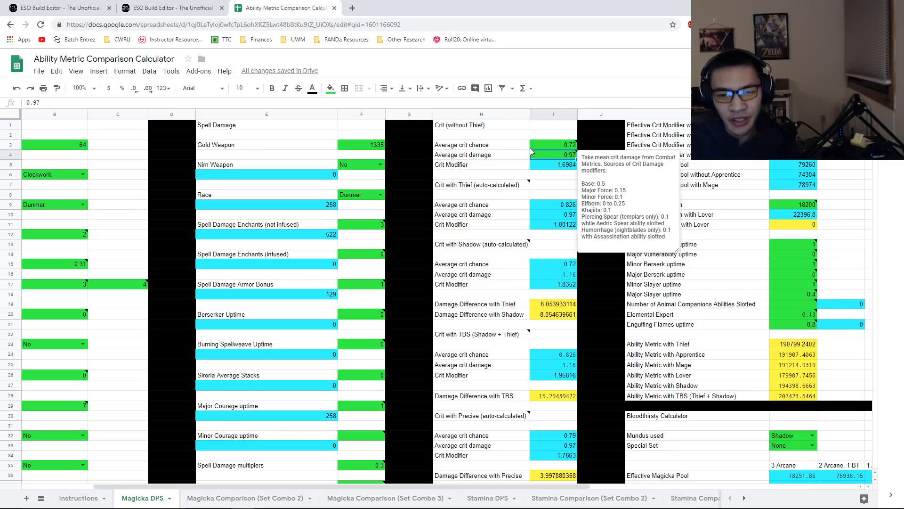
left_click(794, 243)
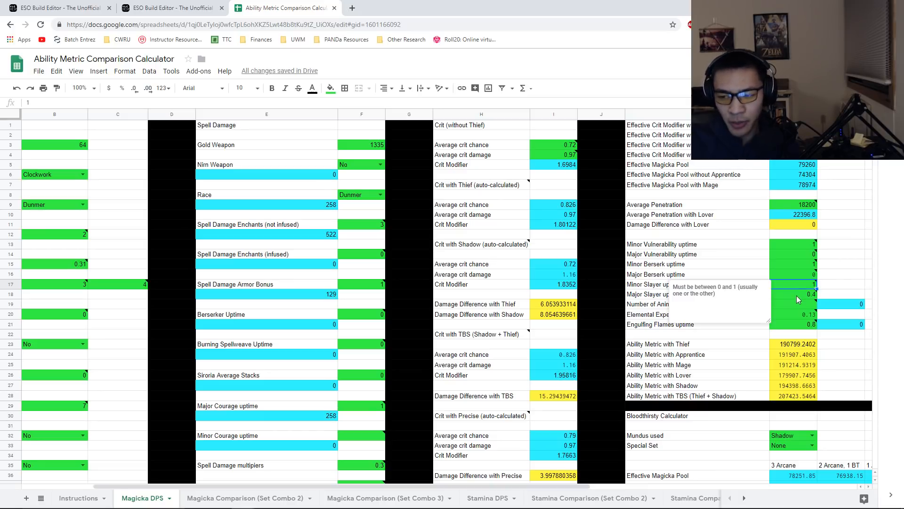
left_click(794, 294)
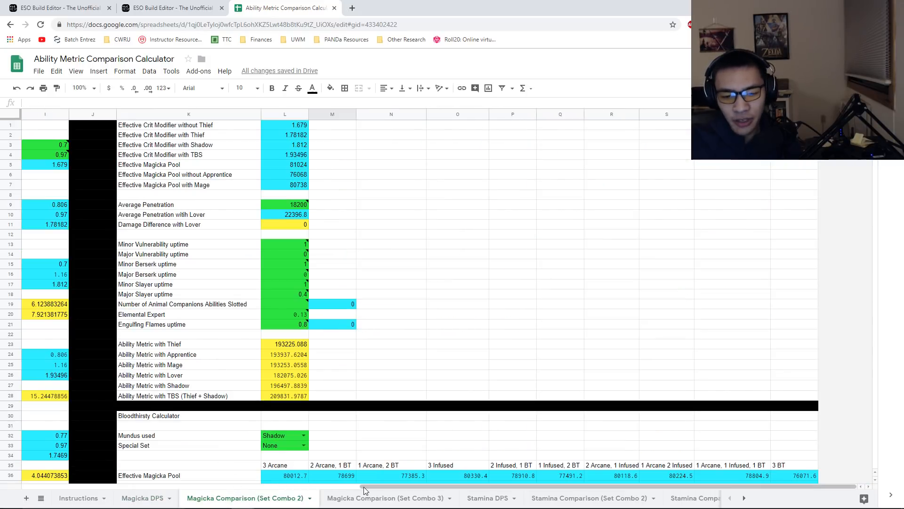
scroll("left", 3)
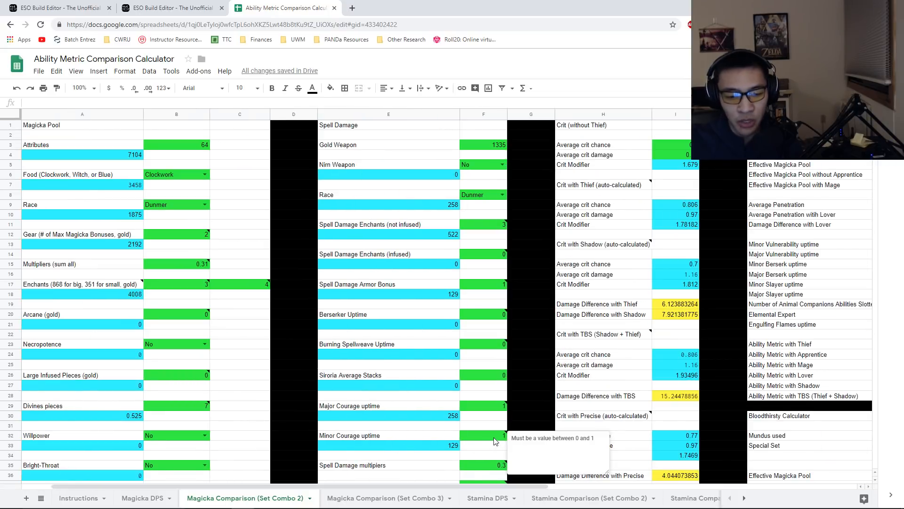
left_click(138, 497)
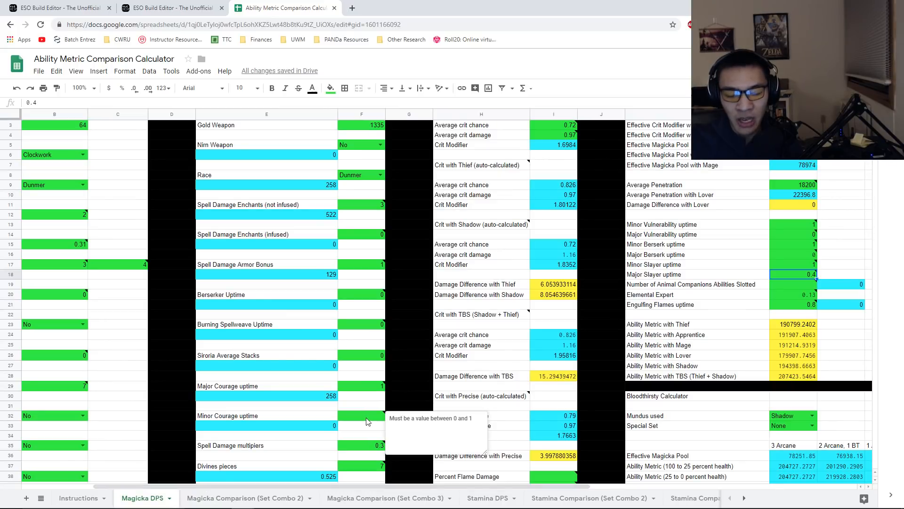
mouse_move(206, 492)
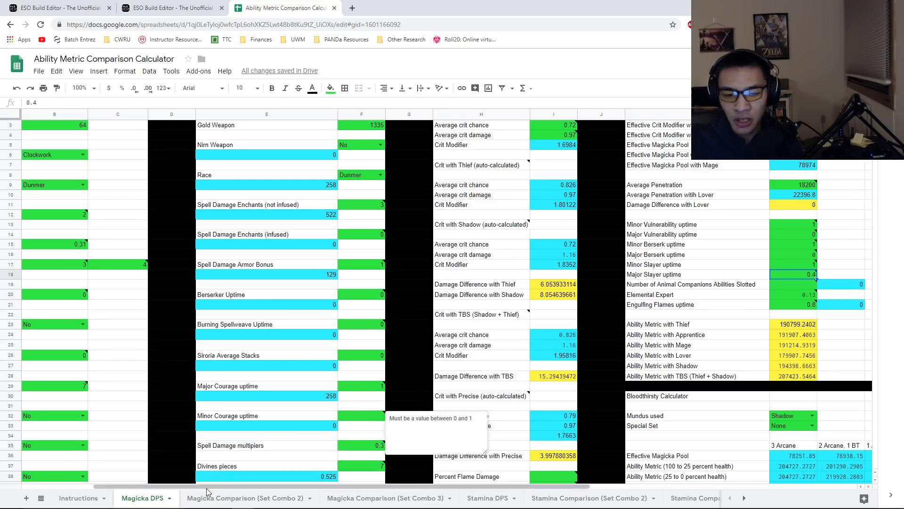
left_click(245, 497)
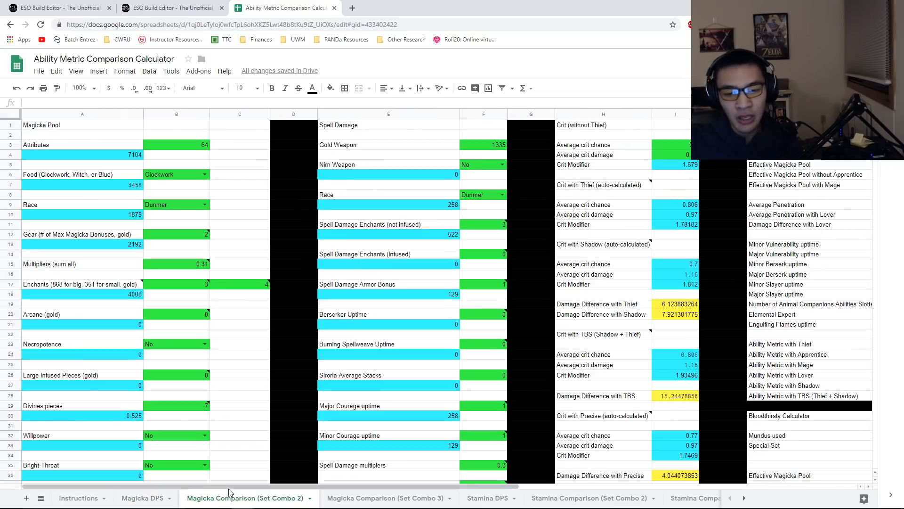
left_click(674, 144)
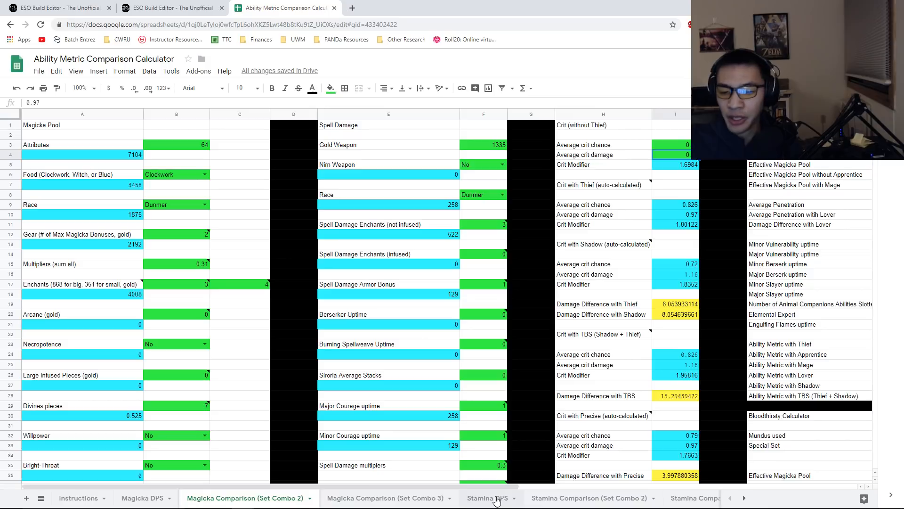
Step: On Stamina DPS, review the food choice and the multipliers guidance
left_click(488, 497)
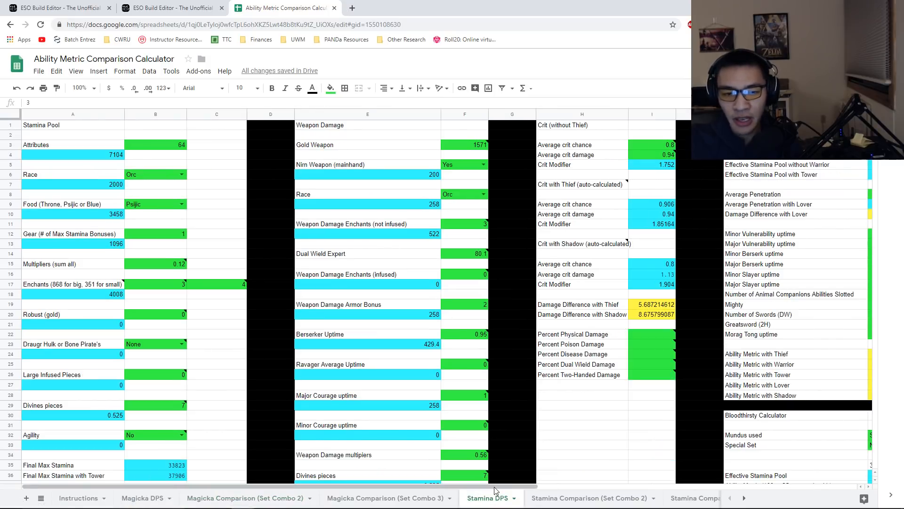
left_click(151, 204)
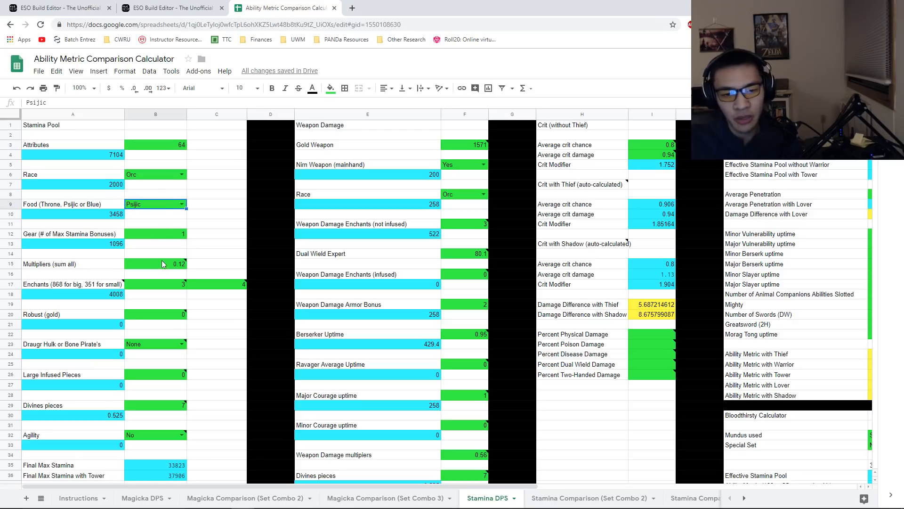
left_click(155, 263)
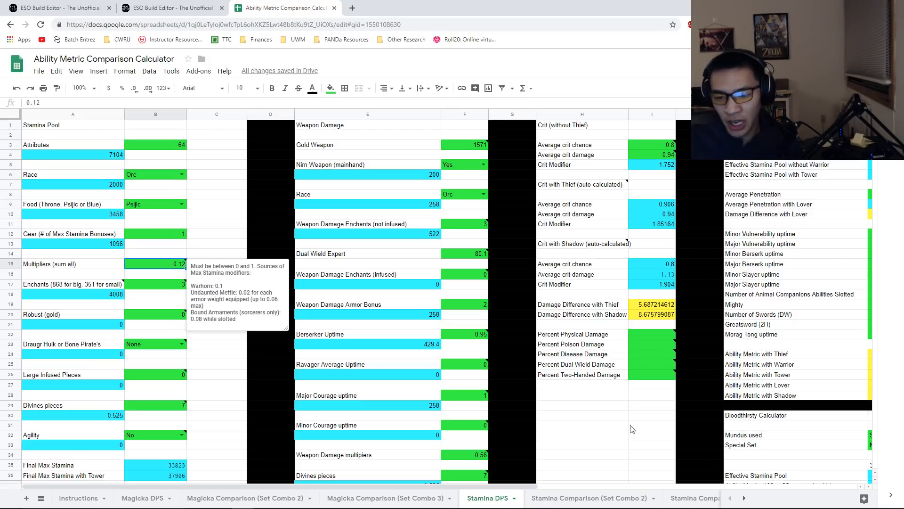
scroll("right", 3)
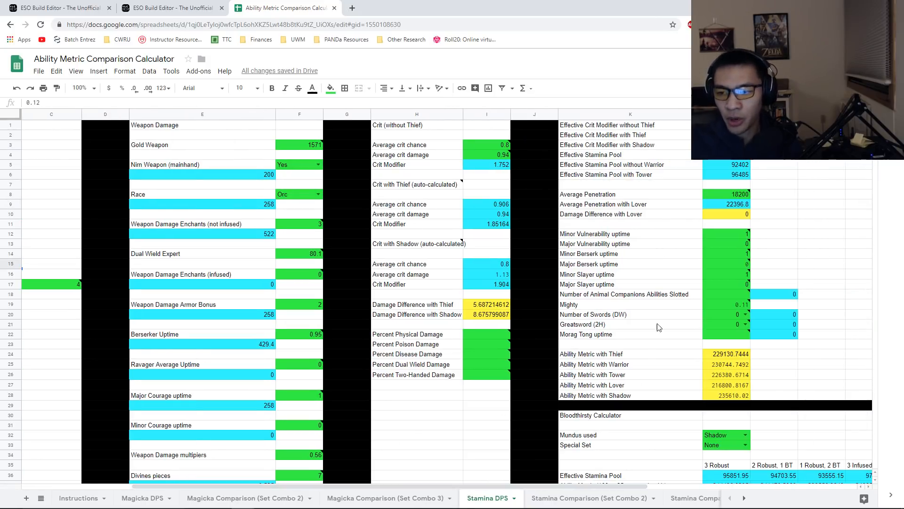
mouse_move(632, 409)
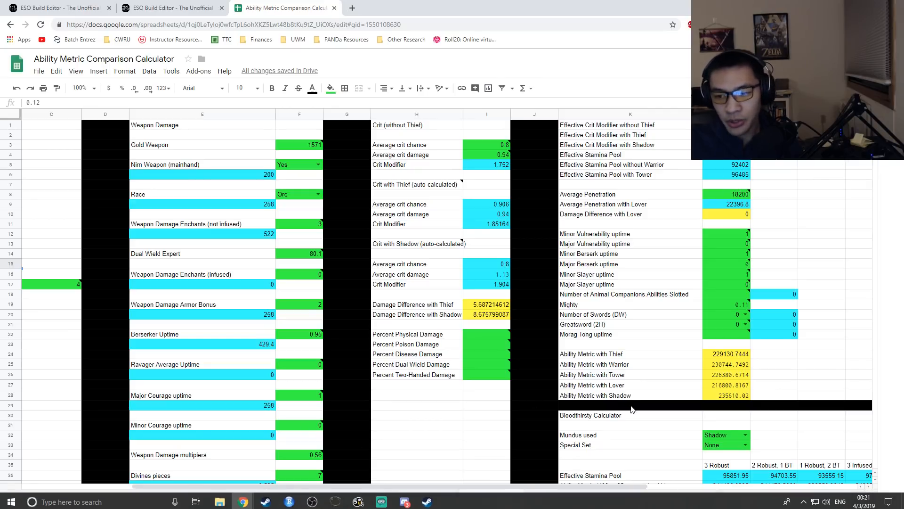
Step: Check the Mighty, Minor Berserk and Minor Vulnerability values, then view Stamina Comparison (Set Combo 2)
left_click(726, 305)
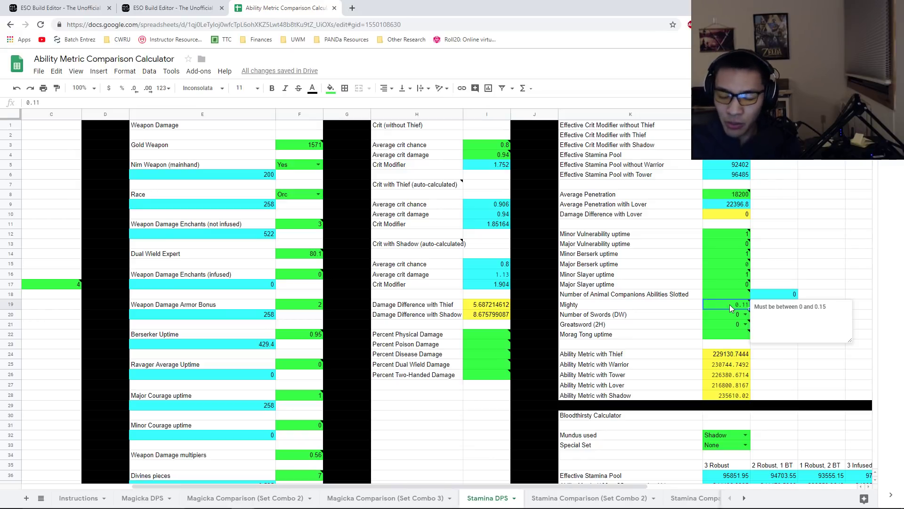
mouse_move(322, 365)
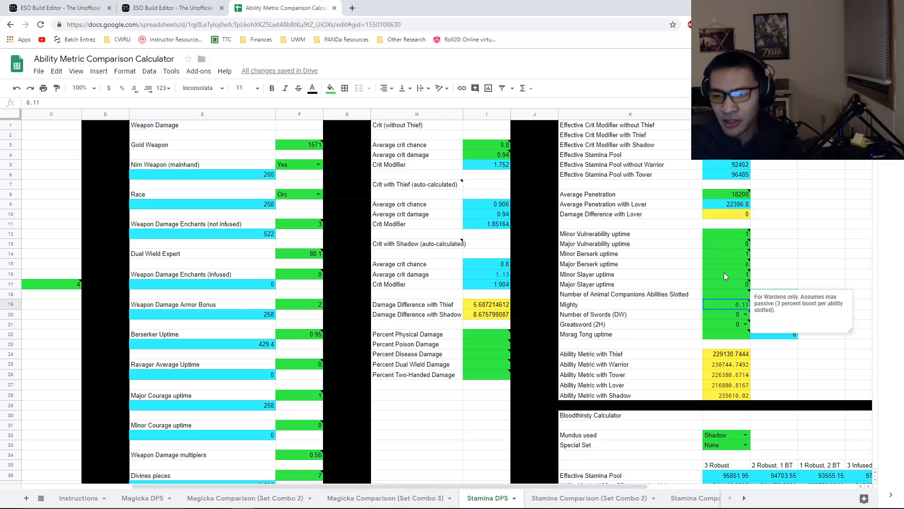
left_click(726, 253)
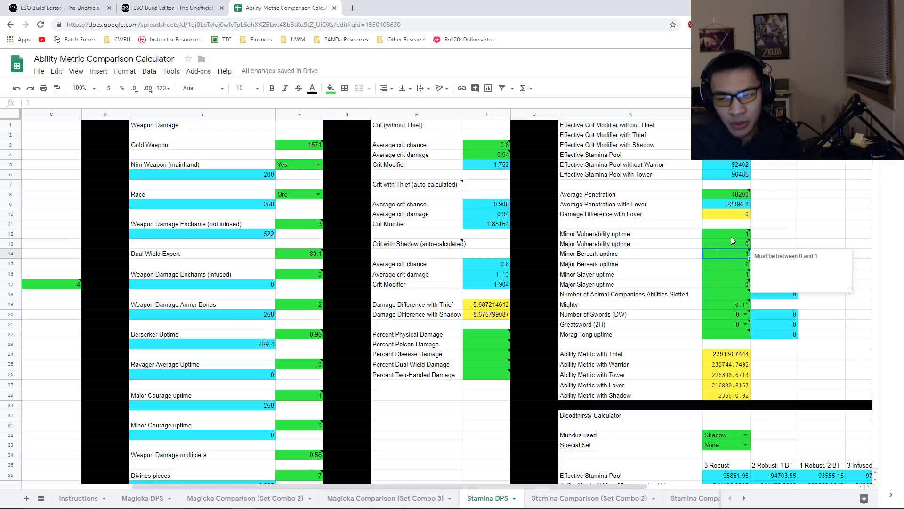
left_click(726, 233)
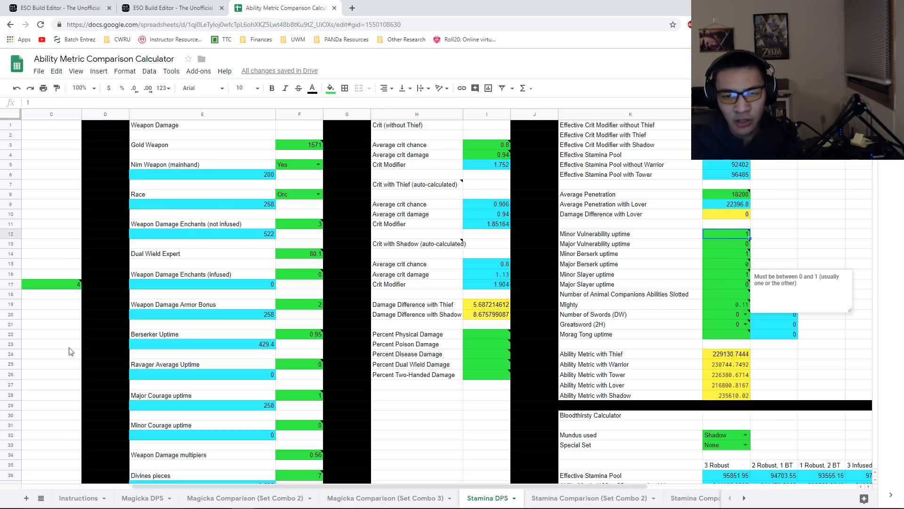
mouse_move(284, 399)
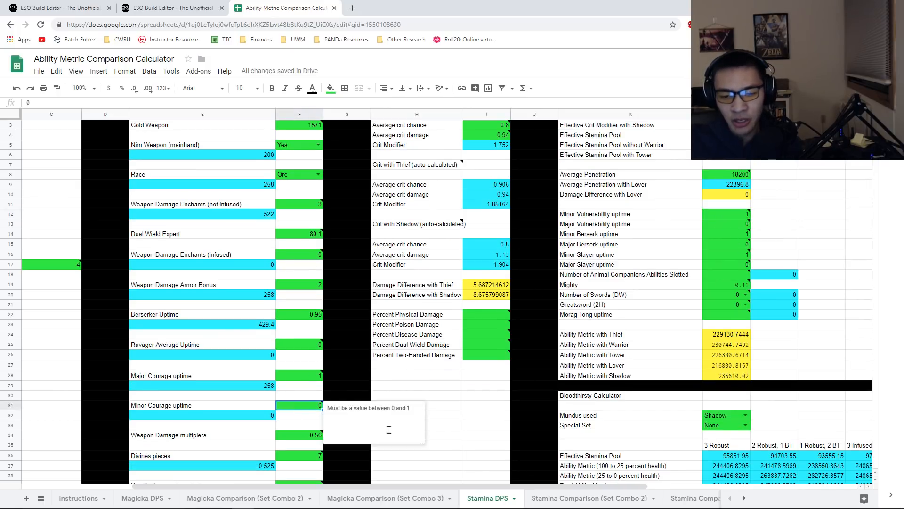
left_click(589, 497)
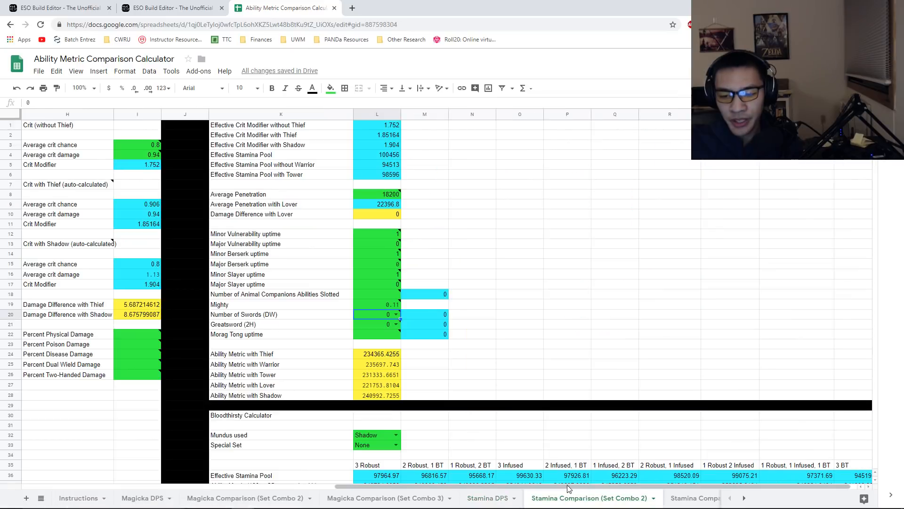
scroll("left", 3)
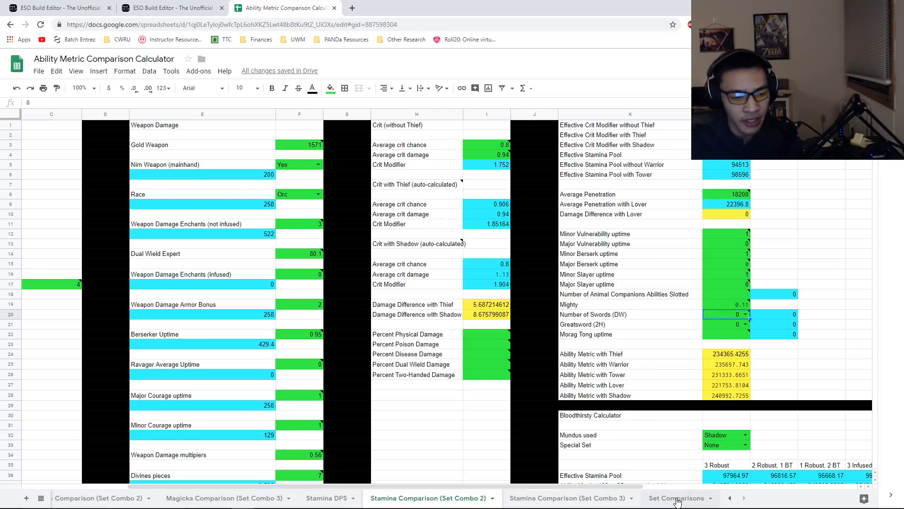
Step: Review the Set Comparisons percentages and the Combo 1 vs Combo 2 rounding formula (-2.23%)
left_click(675, 498)
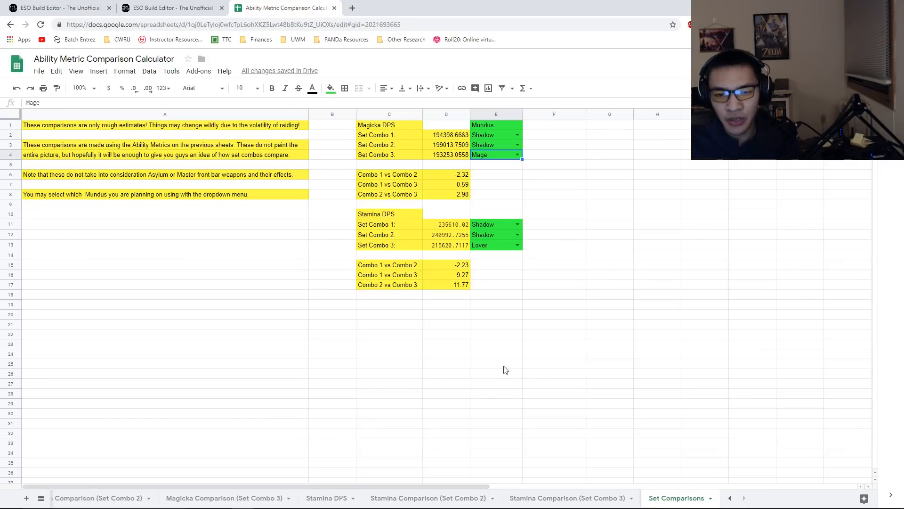
mouse_move(476, 331)
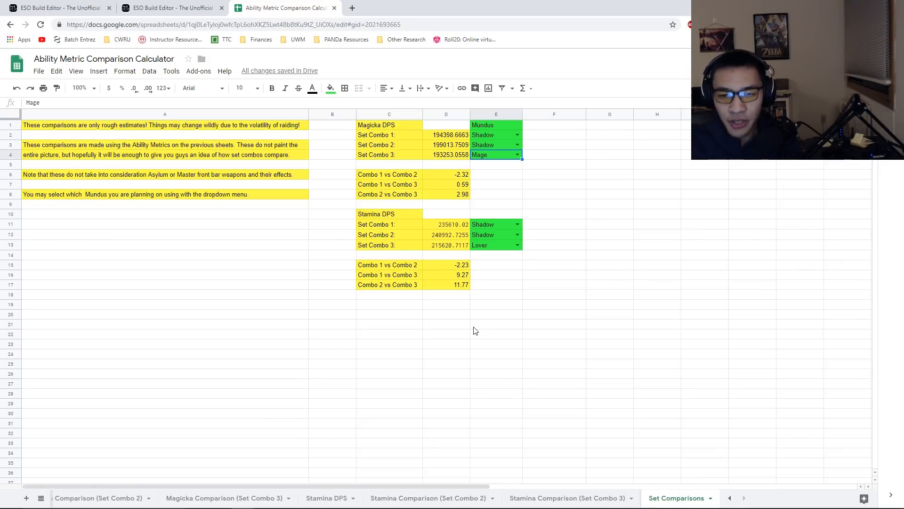
left_click(389, 144)
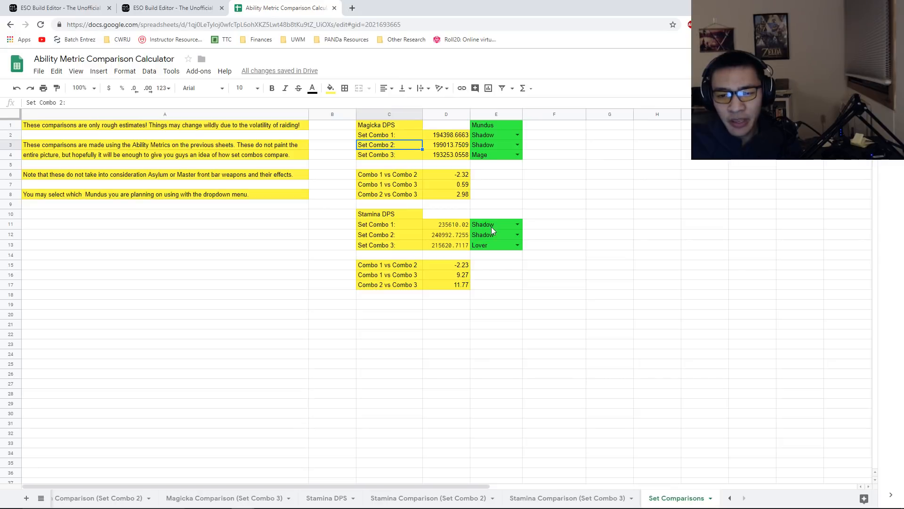
left_click(446, 174)
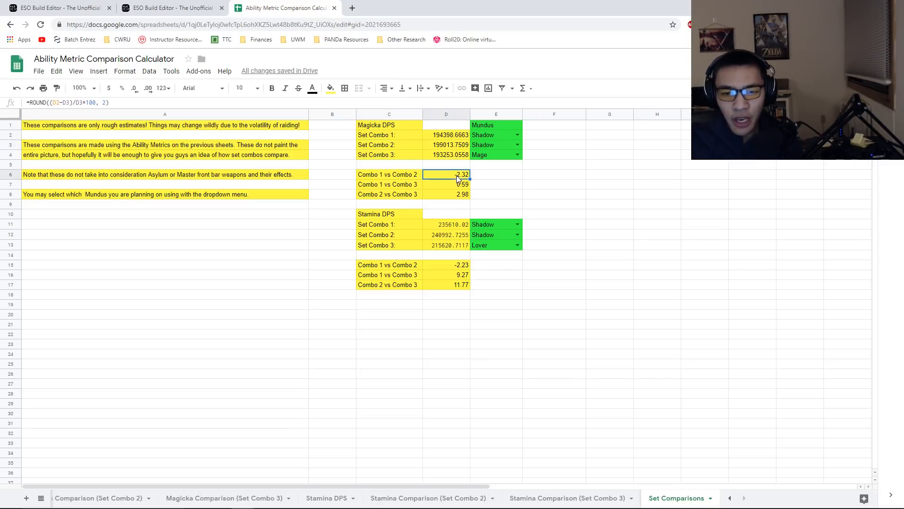
mouse_move(590, 233)
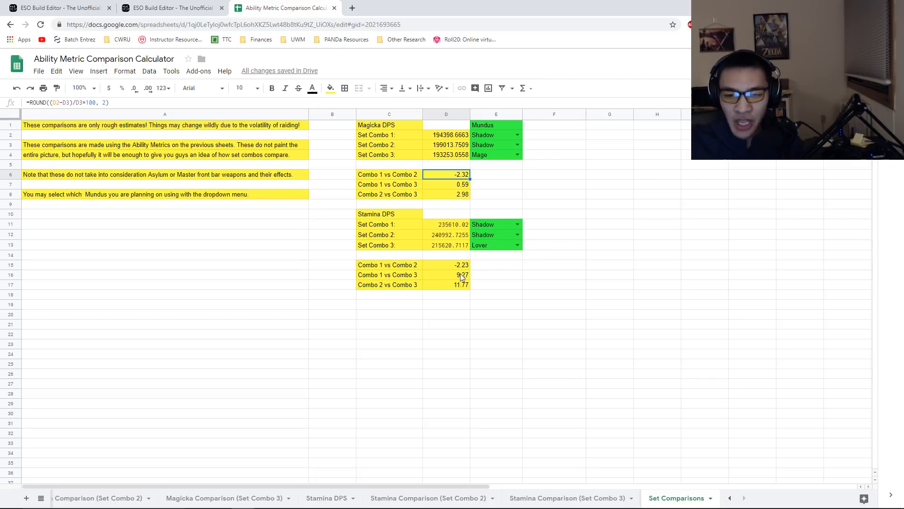
left_click(446, 265)
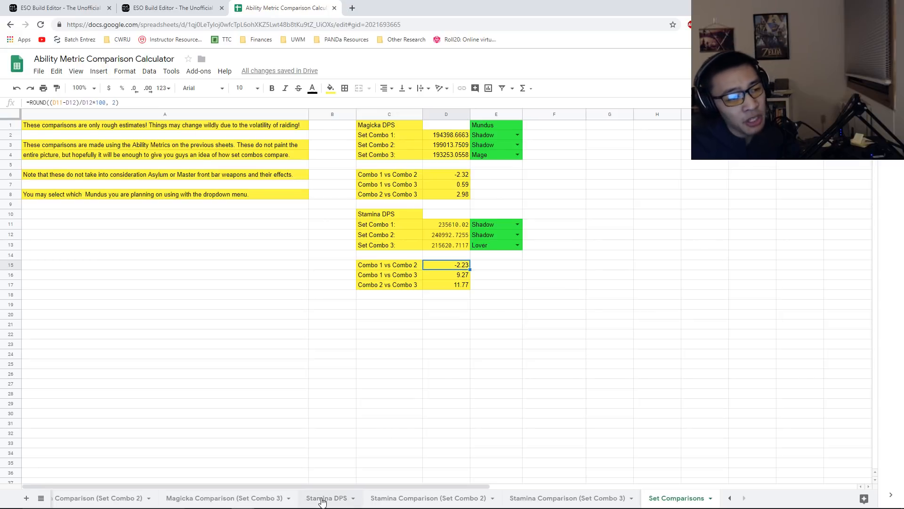
Step: Inspect Stamina DPS Bloodthirsty calculator: Infused vs Bloodthirsty TTK 1040 vs 1037.87, difference -0.2048
left_click(325, 498)
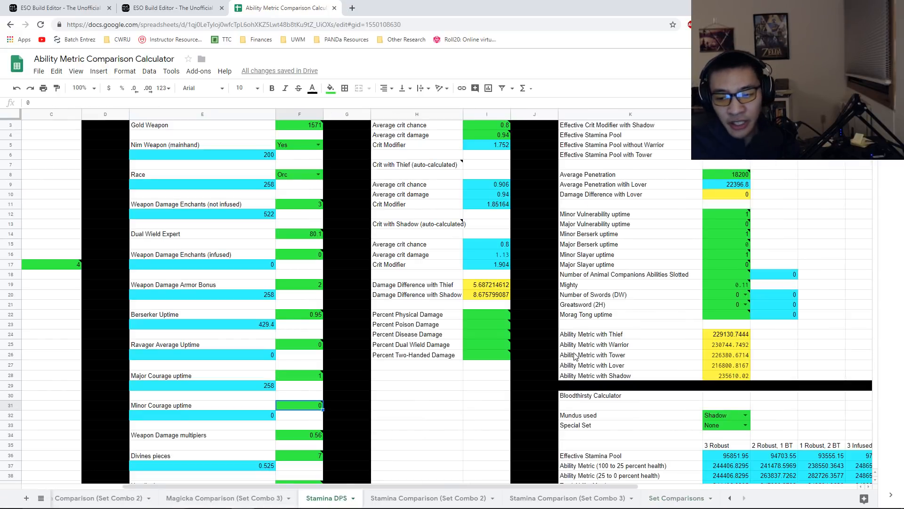
scroll("down", 3)
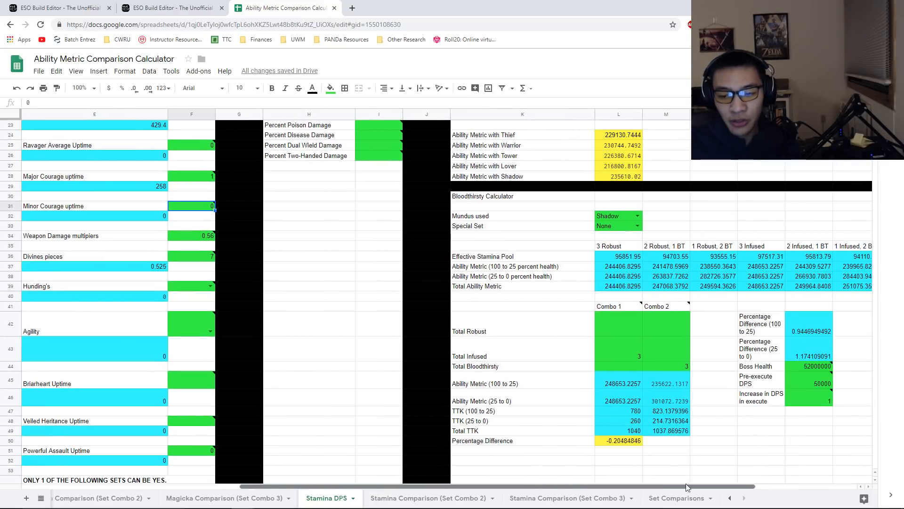
scroll("right", 3)
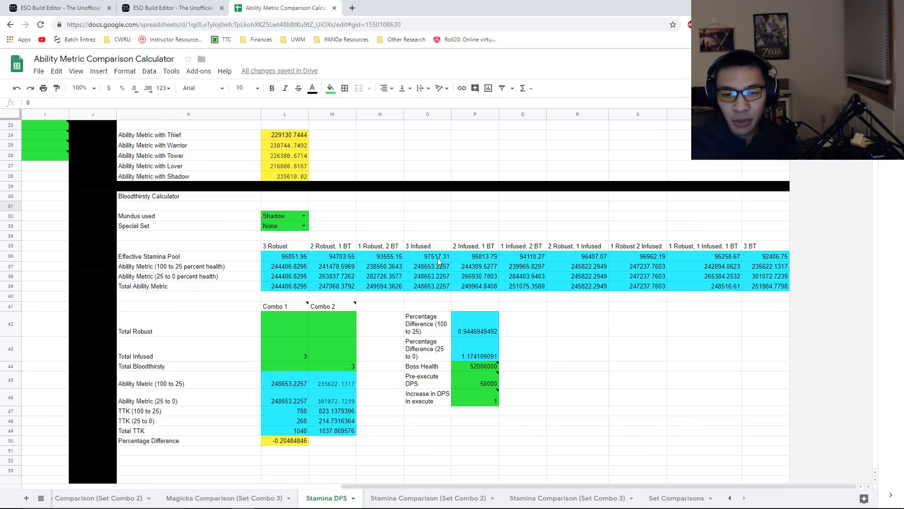
left_click(521, 245)
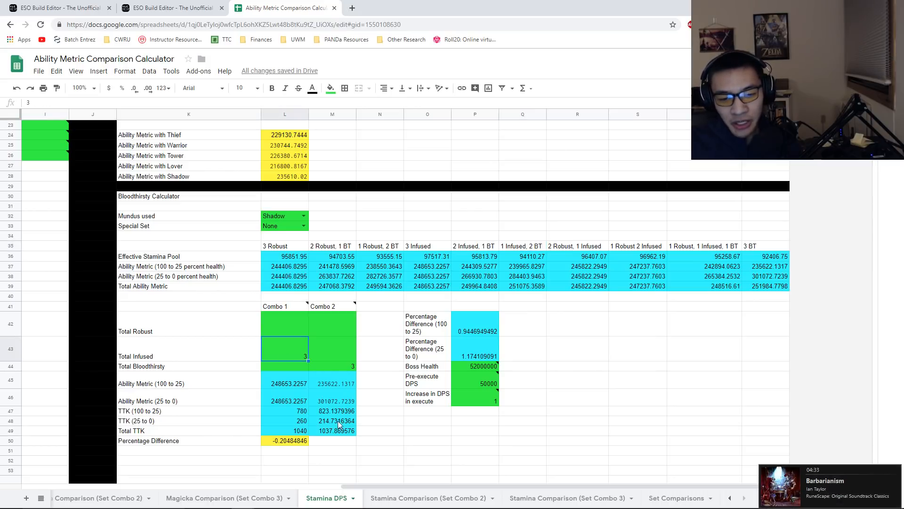
left_click(475, 398)
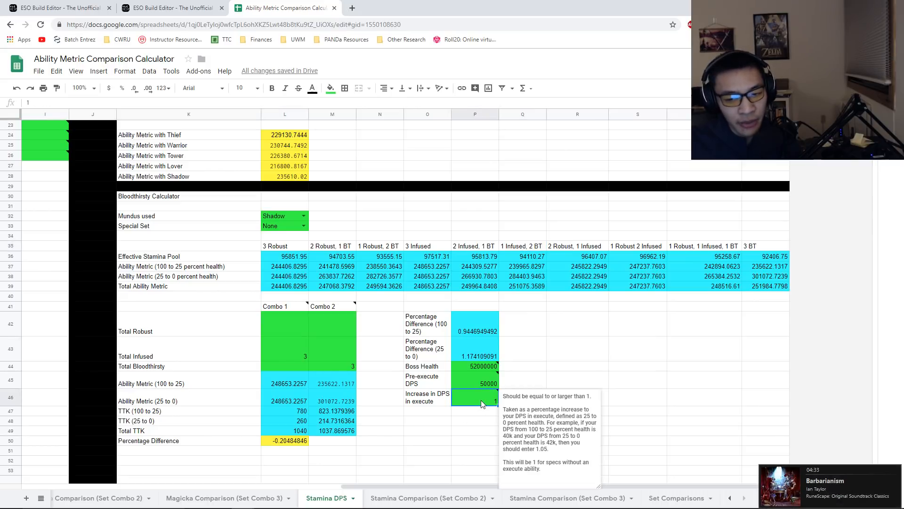
mouse_move(462, 420)
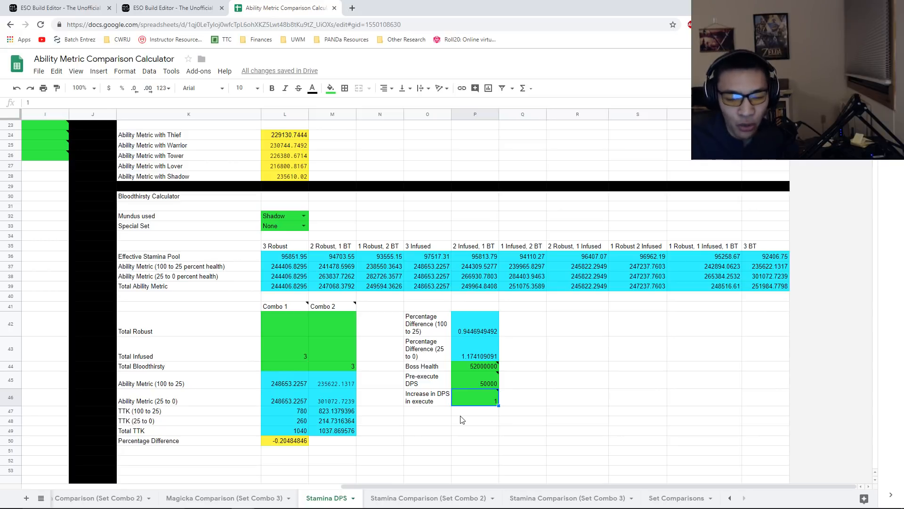
mouse_move(484, 399)
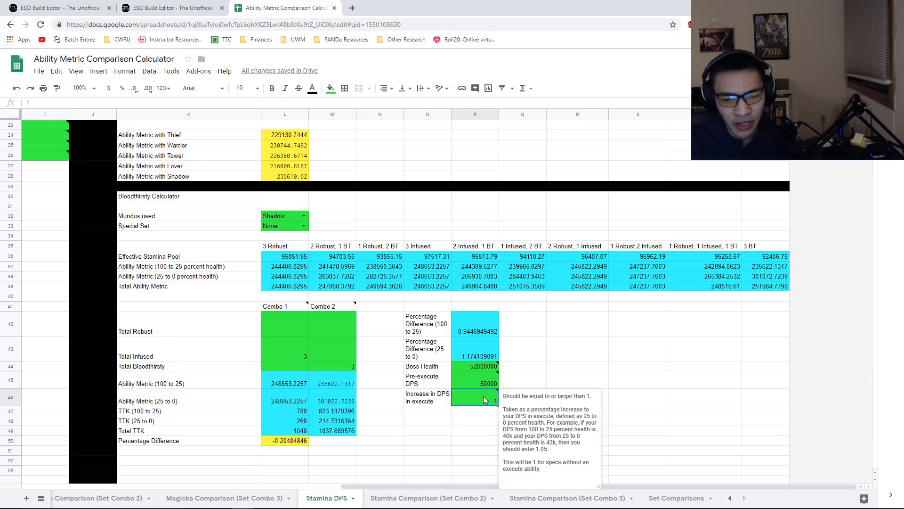
left_click(334, 430)
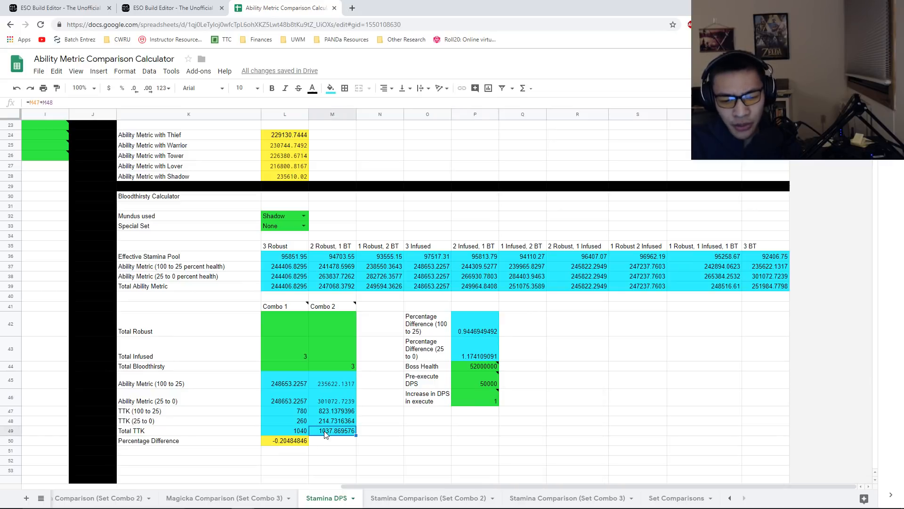
left_click(285, 440)
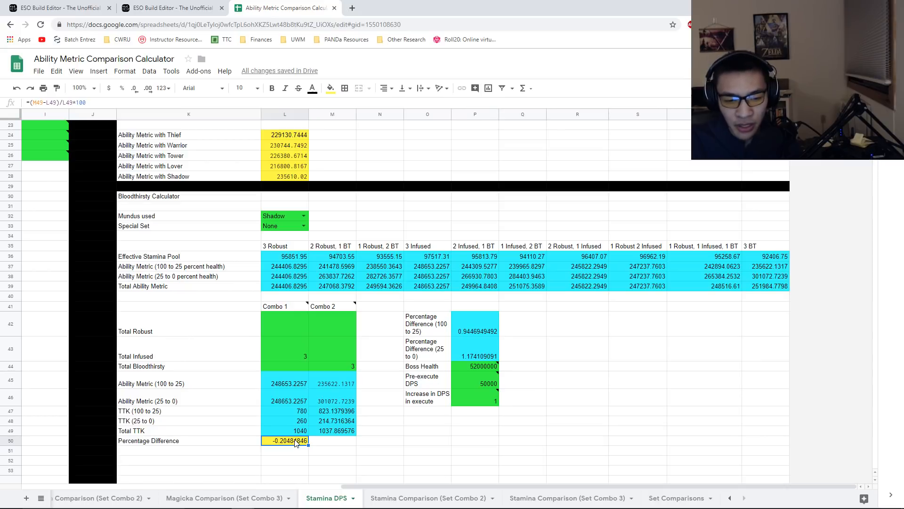
mouse_move(285, 435)
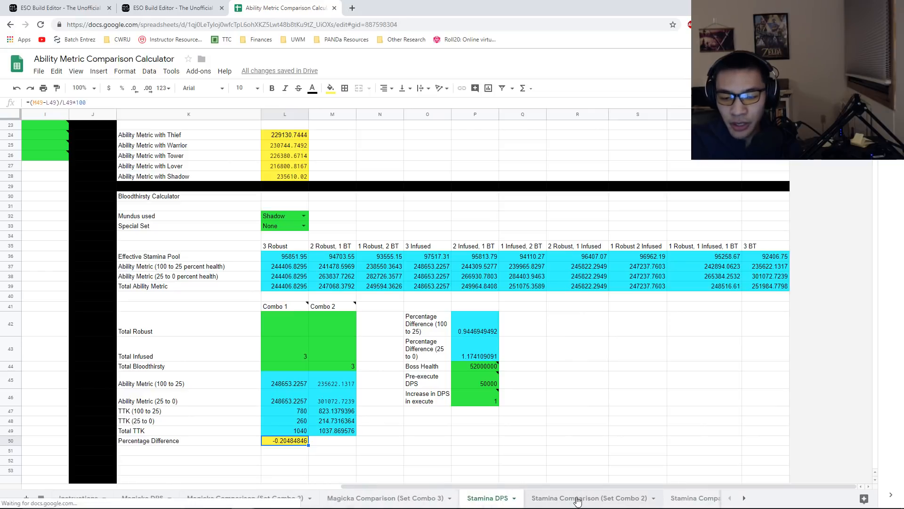
Step: Enter 1.2 as Stamina Combo 2 execute DPS increase, giving -1.26, then view Magicka Combo 2
left_click(588, 498)
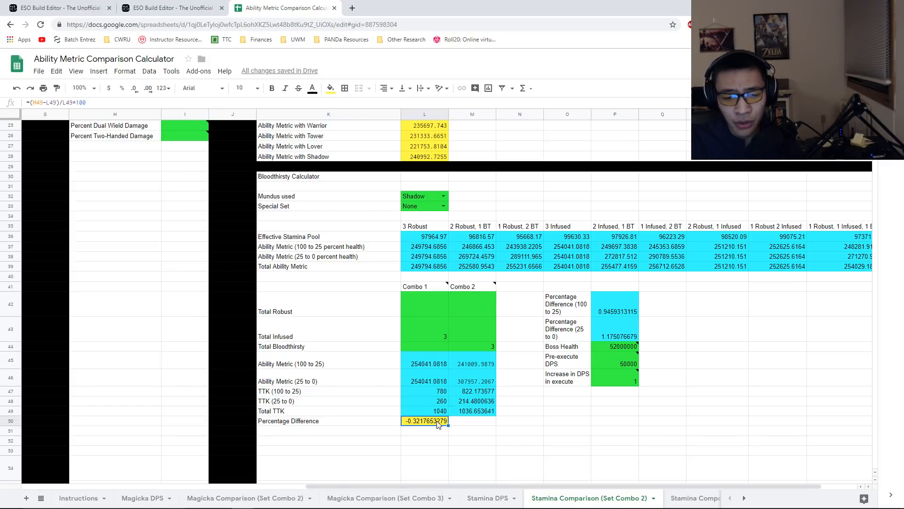
mouse_move(331, 414)
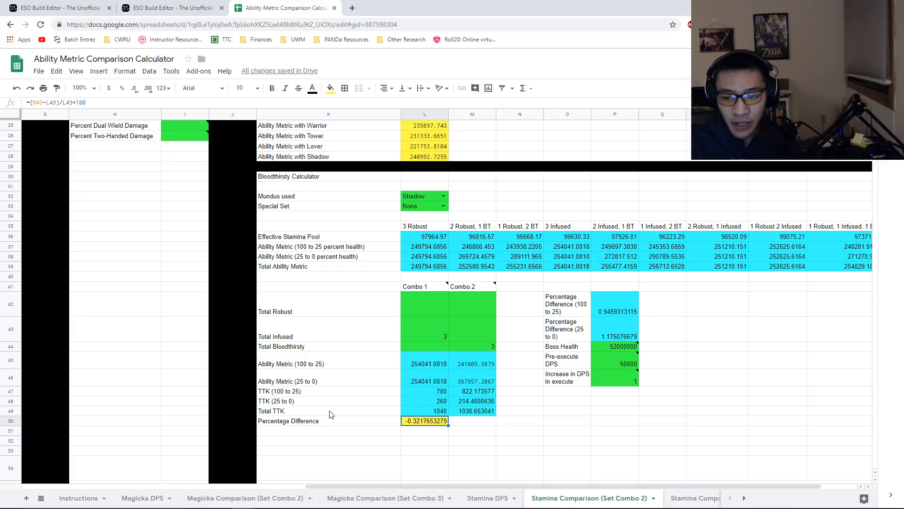
left_click(615, 378)
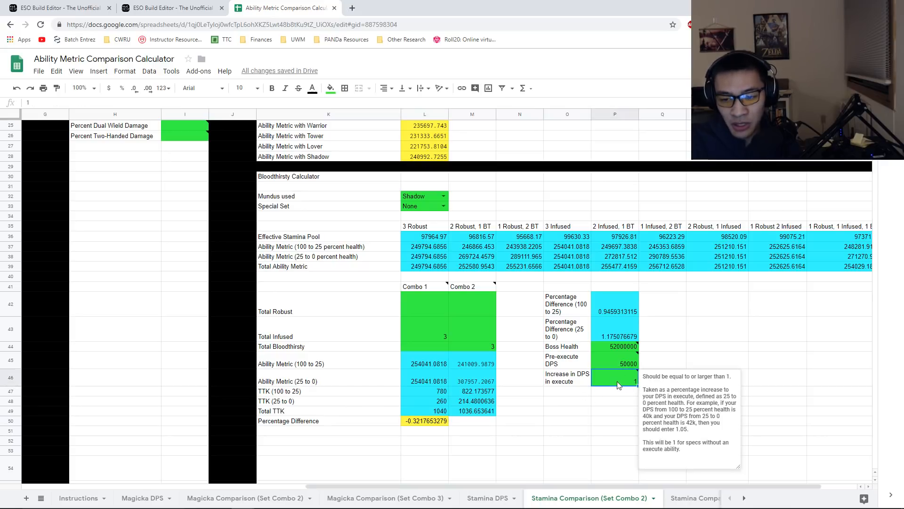
mouse_move(557, 445)
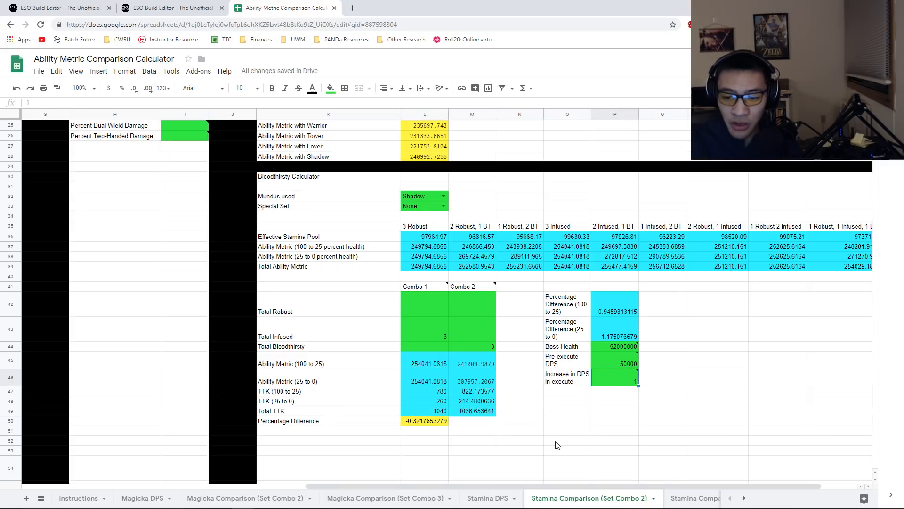
type("1.2")
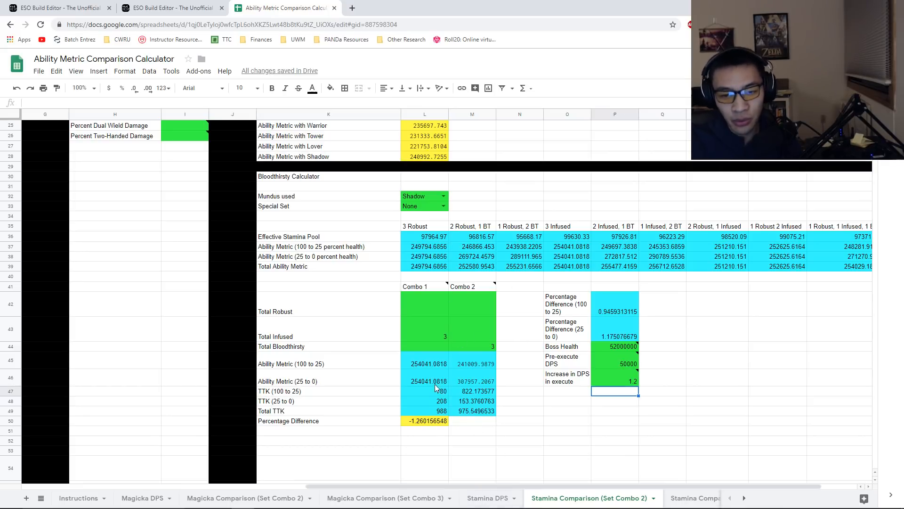
left_click(241, 497)
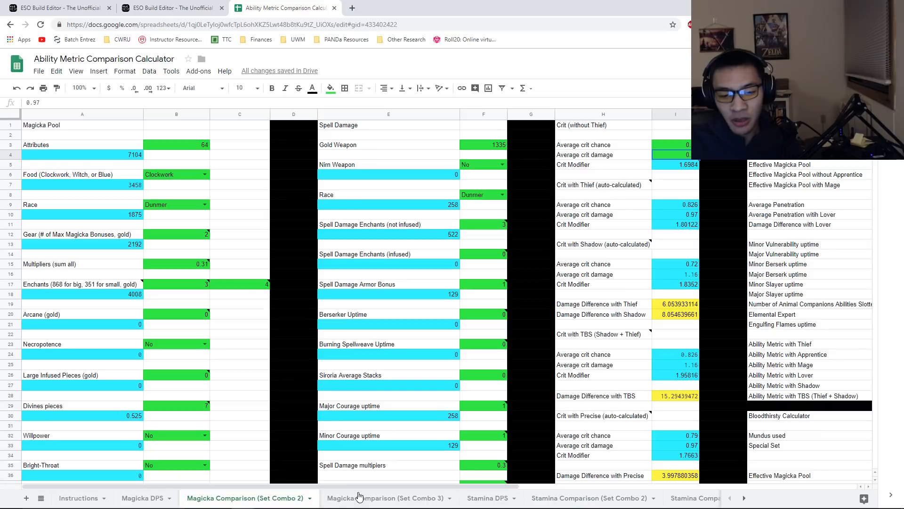
Step: Scroll to the Magicka Combo 2 Bloodthirsty calculator, then switch to the Magicka DPS sheet
scroll("down", 3)
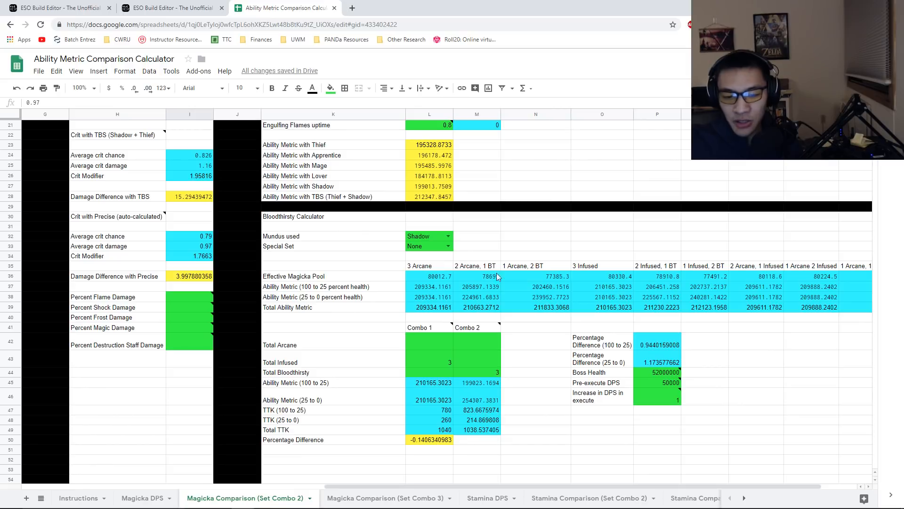
left_click(429, 439)
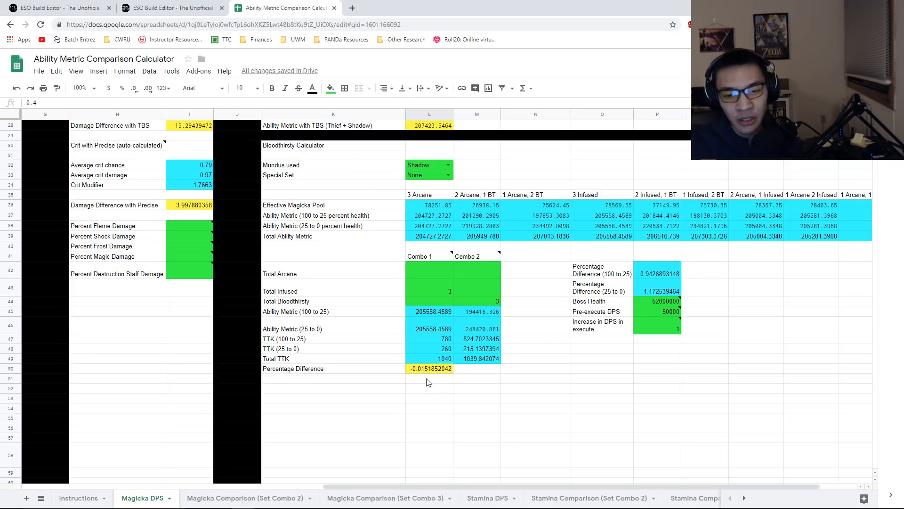
mouse_move(429, 374)
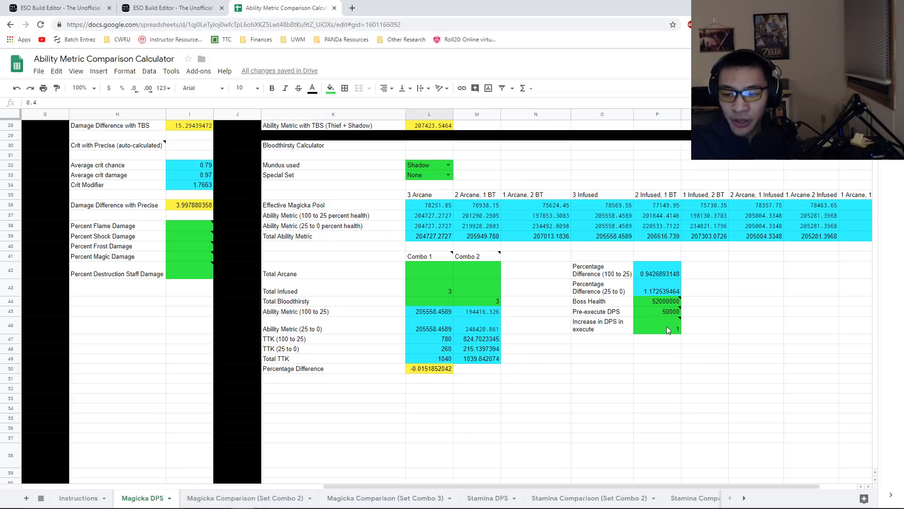
Step: Enter 1.2 as Magicka DPS execute increase, moving the difference to -0.924, then return to Magicka Combo 2
left_click(656, 326)
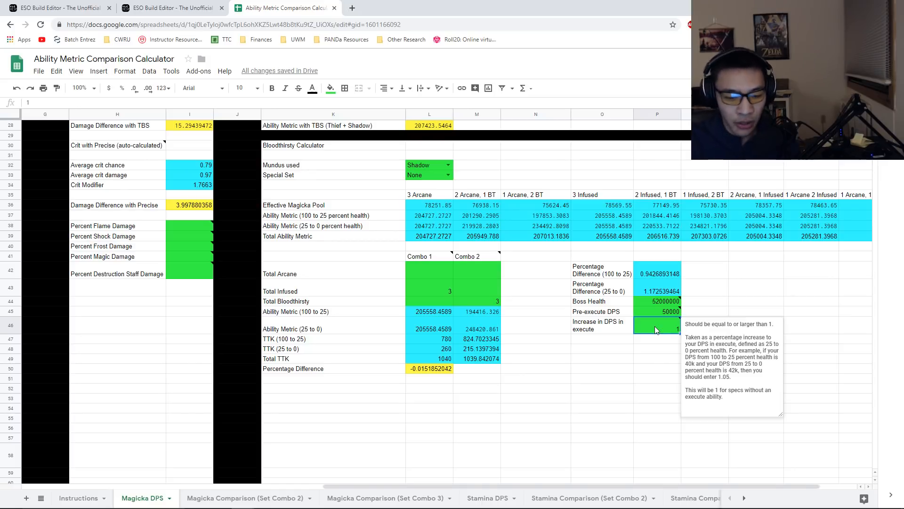
type("1.2")
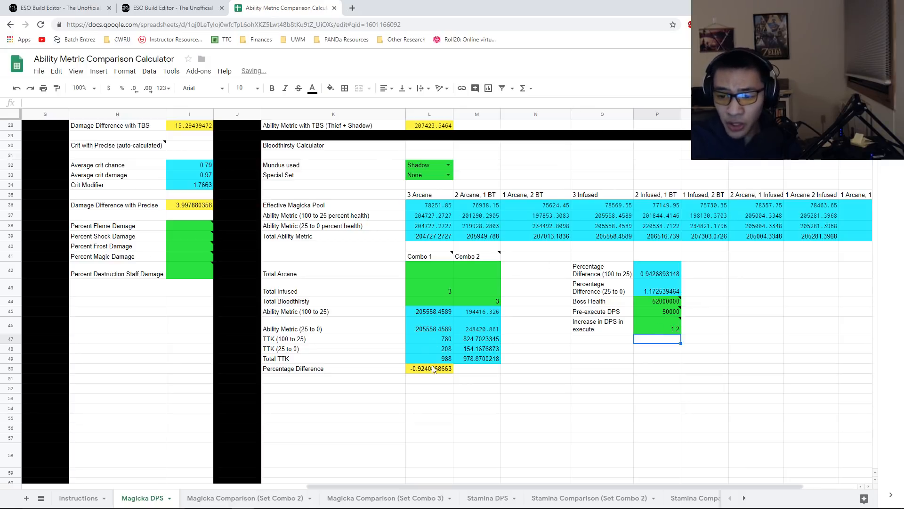
mouse_move(437, 375)
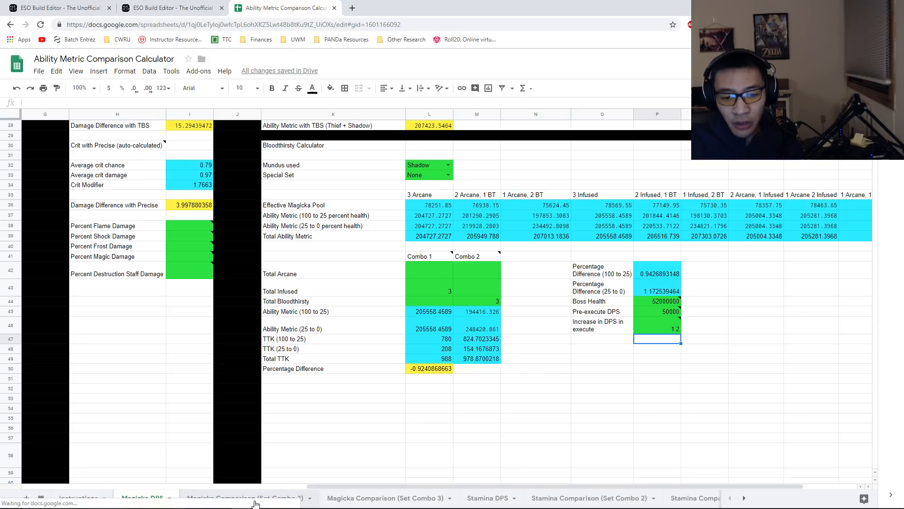
left_click(240, 498)
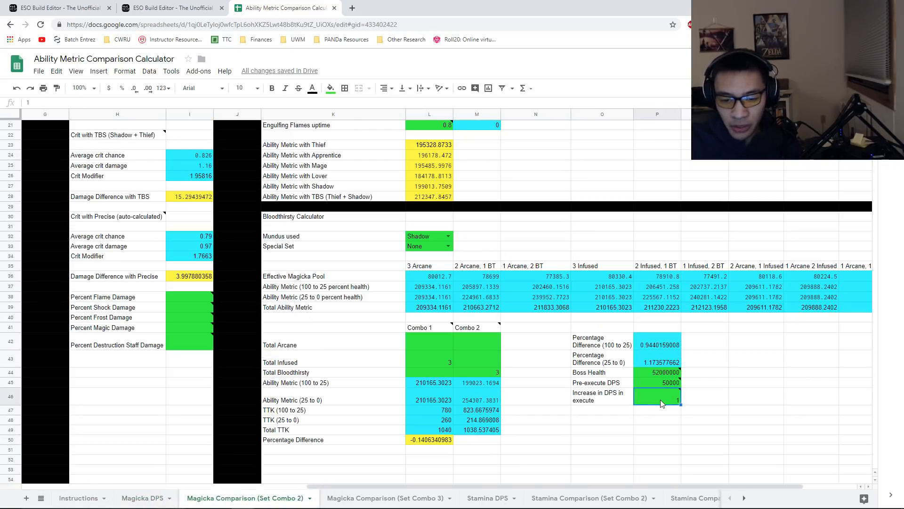